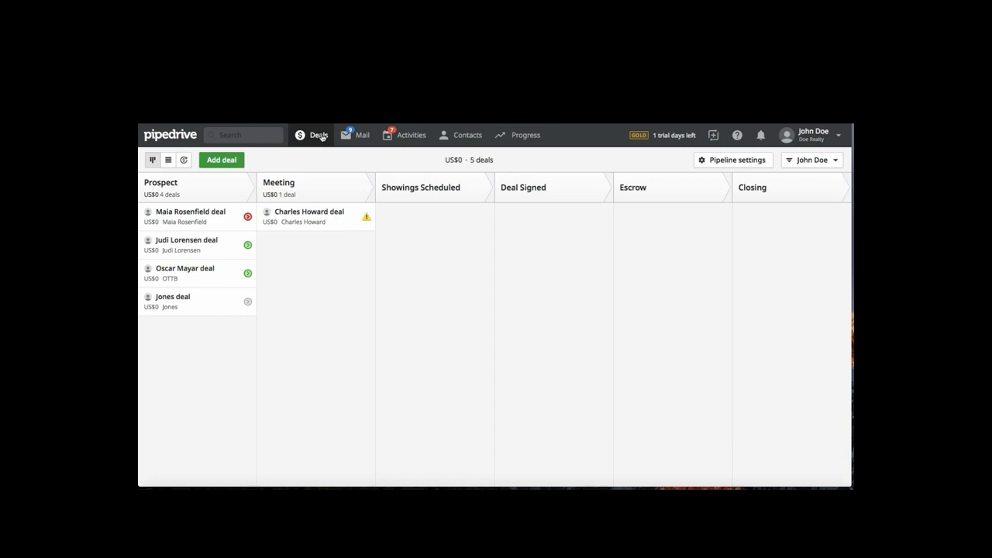
pyautogui.moveTo(233, 217)
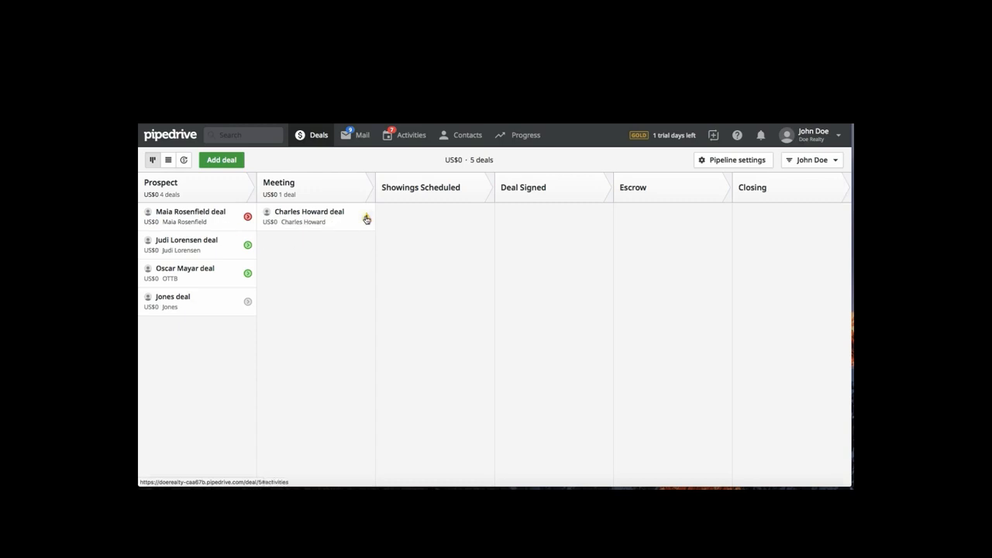
pyautogui.click(366, 217)
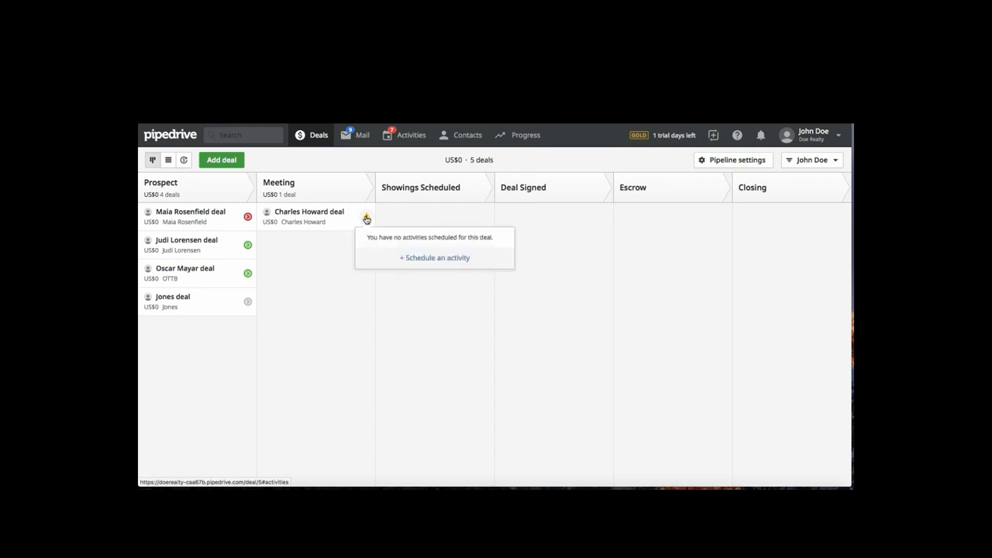
pyautogui.click(434, 257)
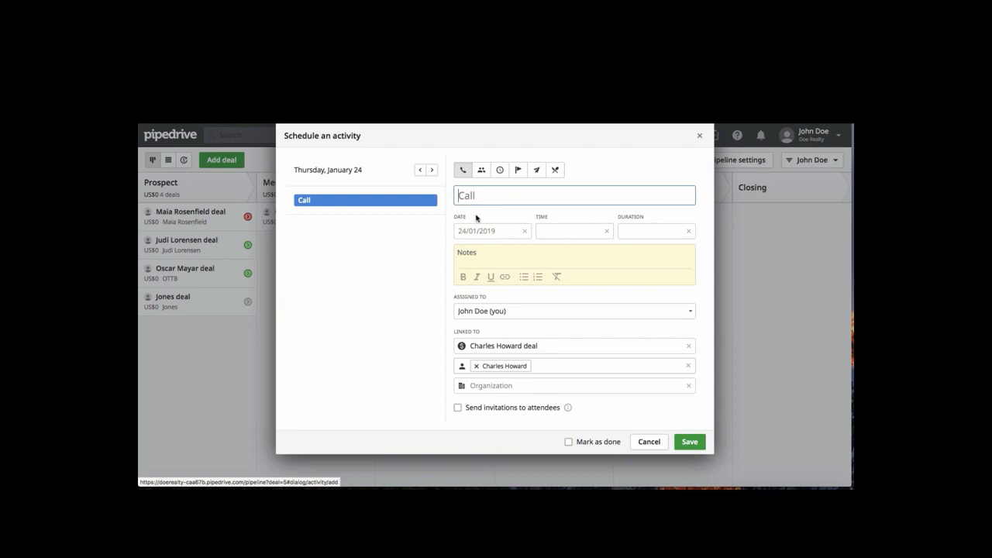
pyautogui.click(499, 169)
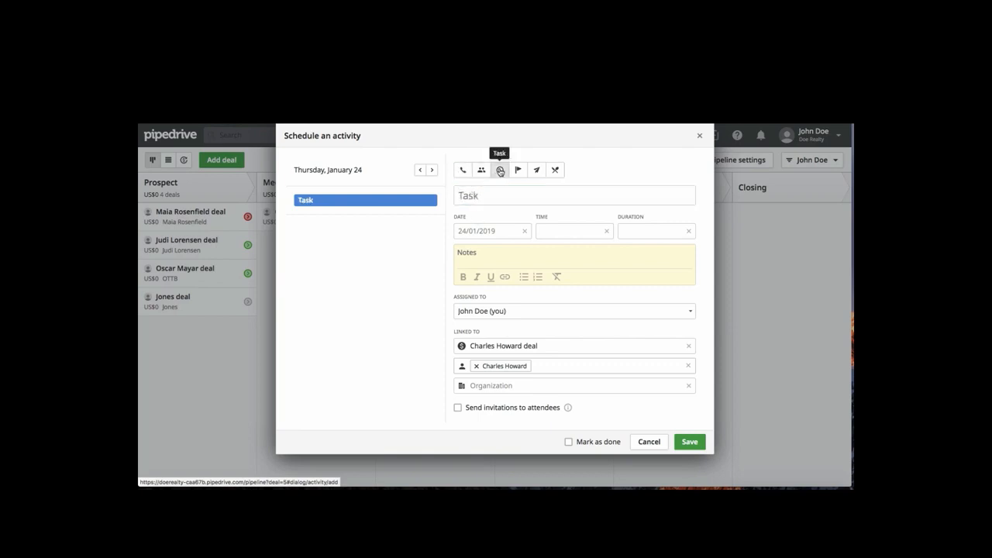
pyautogui.click(488, 231)
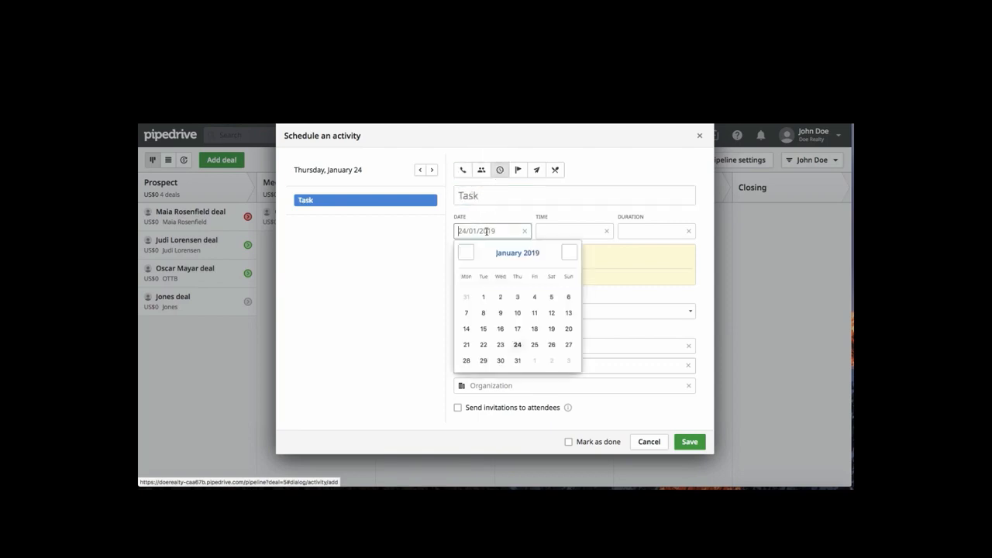
pyautogui.click(534, 329)
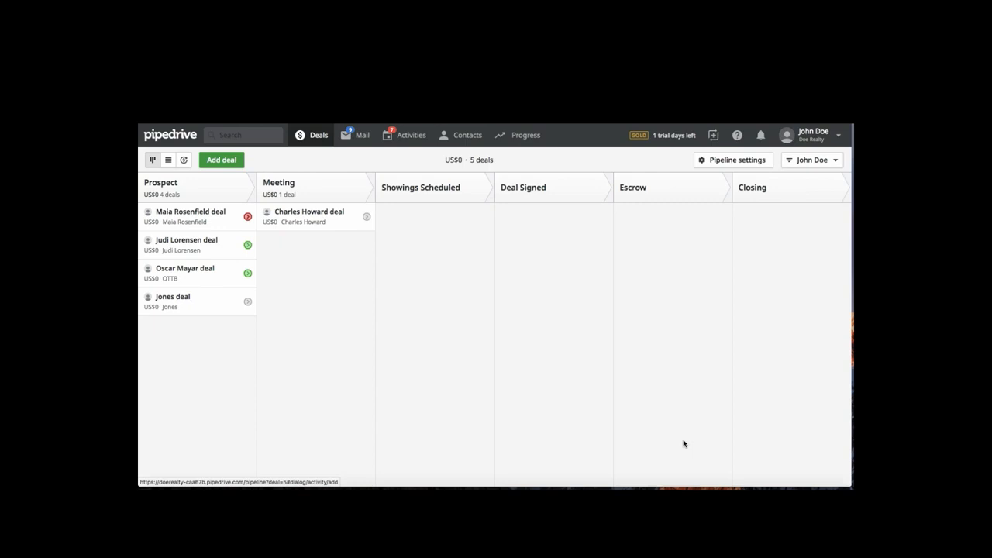
pyautogui.moveTo(645, 399)
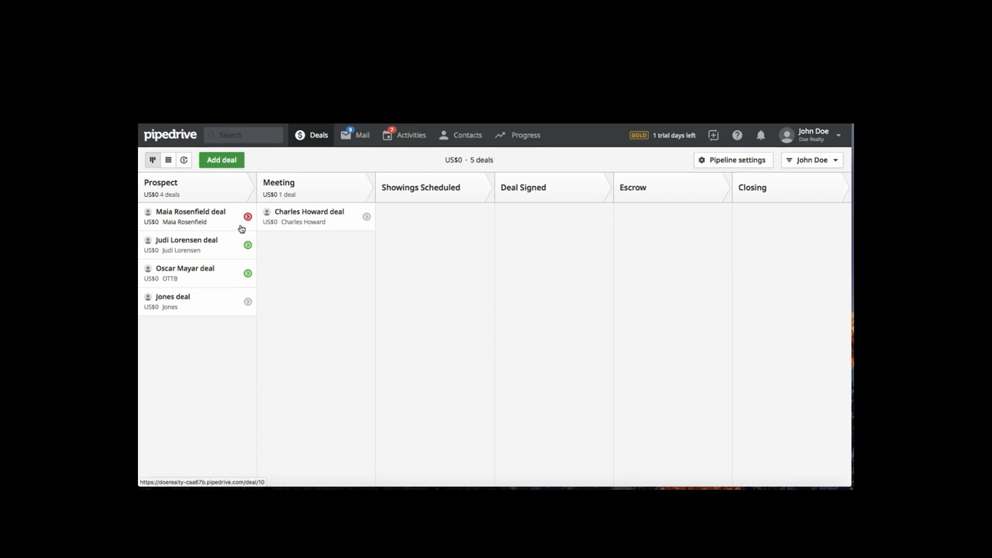
pyautogui.moveTo(387, 171)
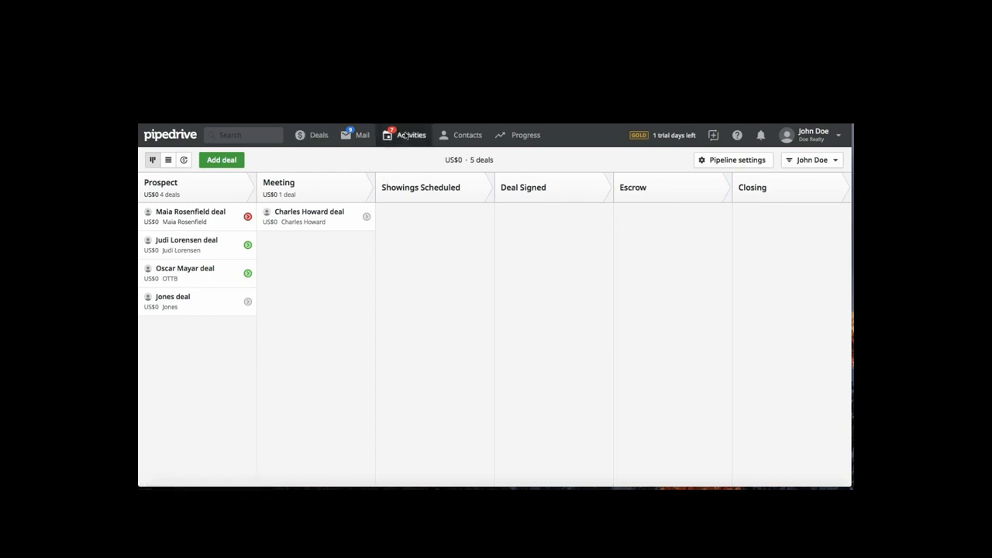
pyautogui.click(410, 133)
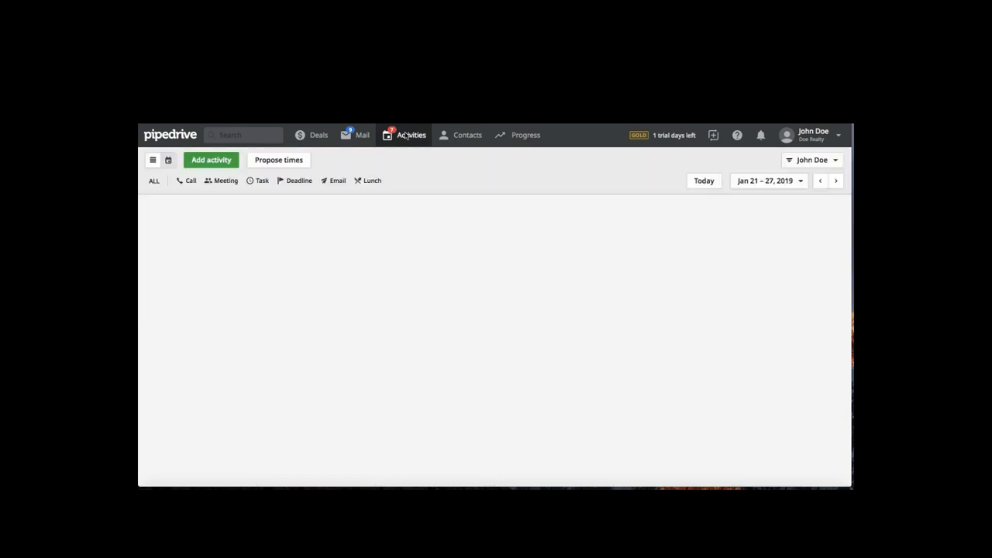
pyautogui.click(403, 134)
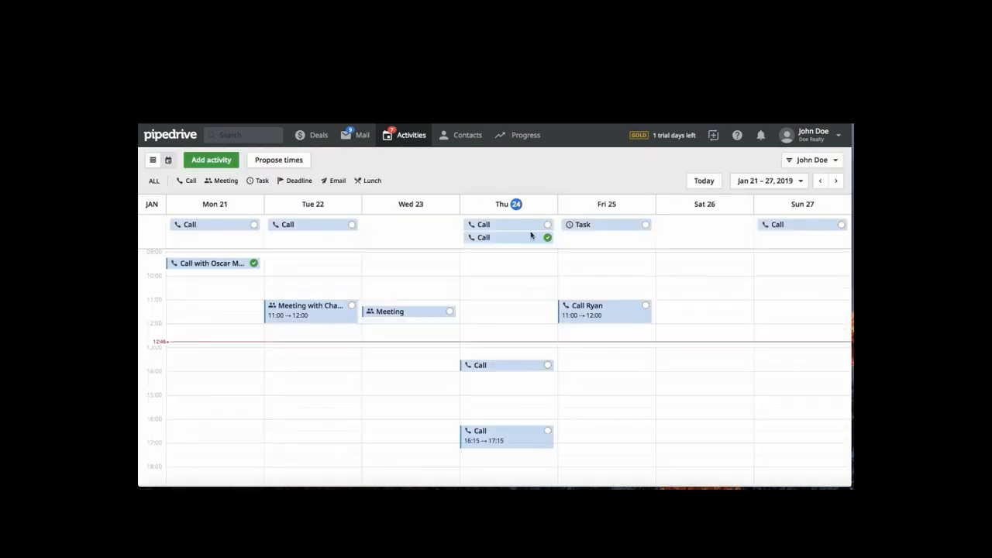
pyautogui.moveTo(477, 341)
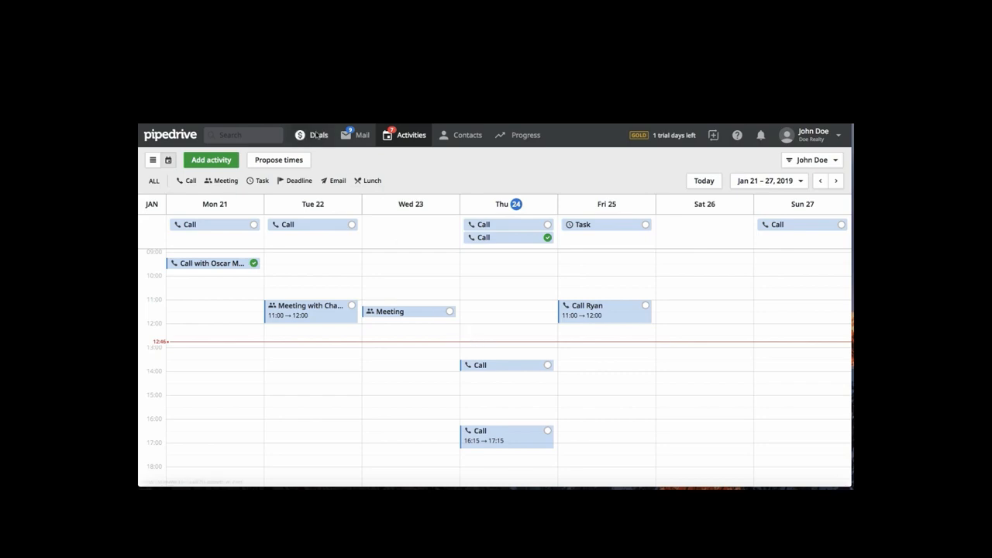
pyautogui.click(317, 134)
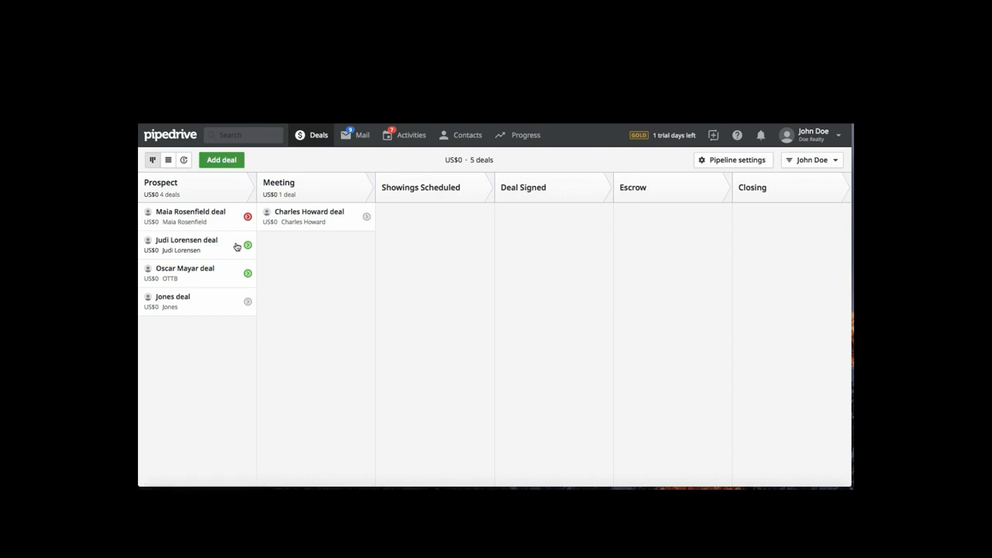
pyautogui.click(186, 245)
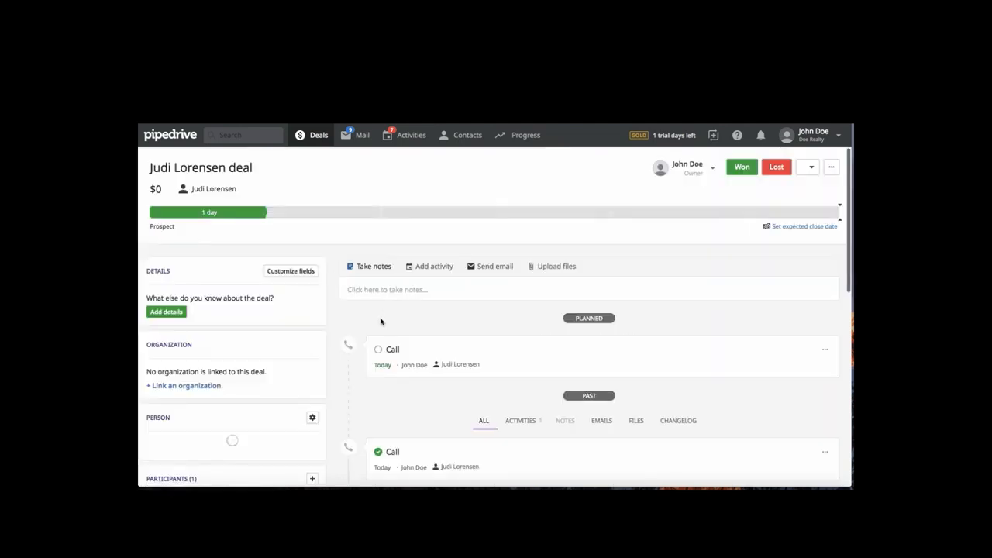
pyautogui.scroll(-3)
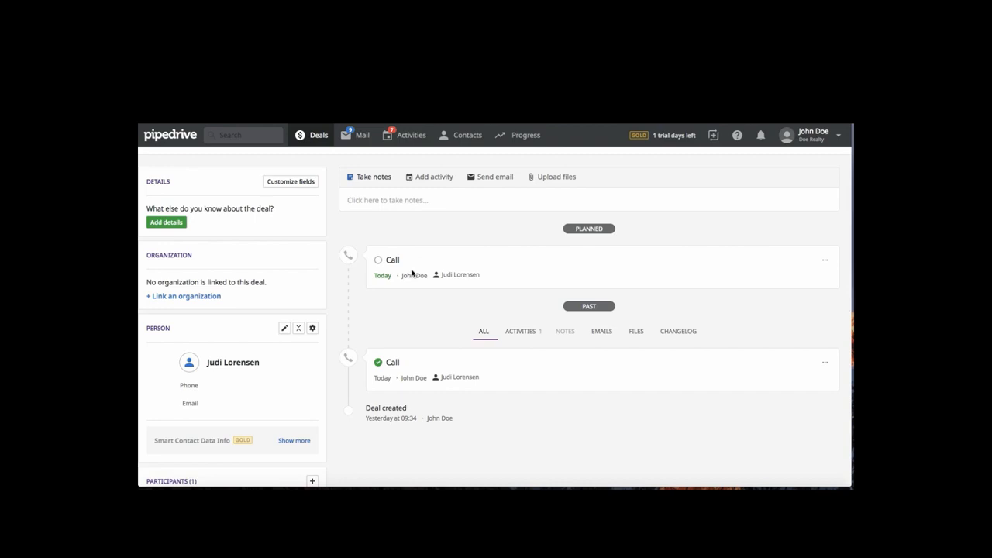
pyautogui.moveTo(413, 273)
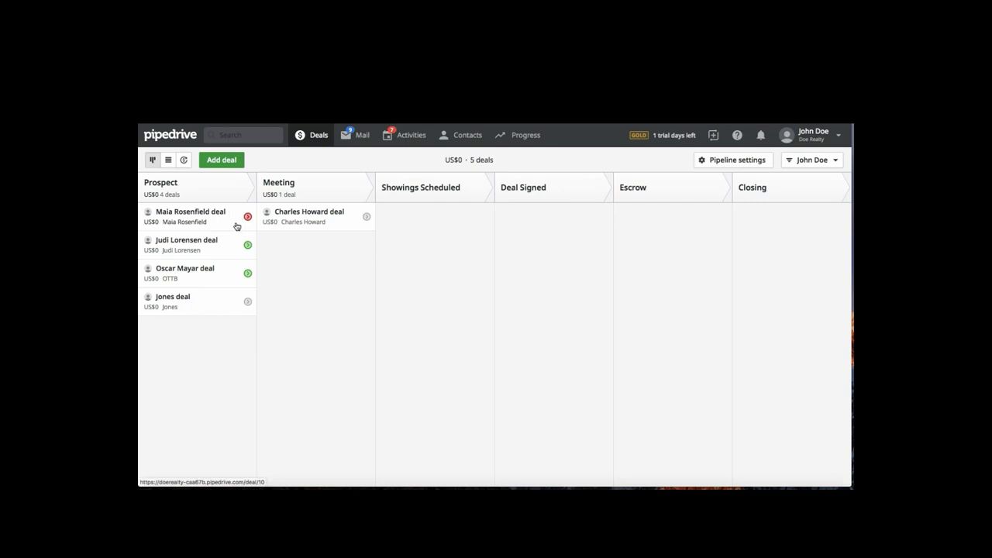
pyautogui.moveTo(251, 228)
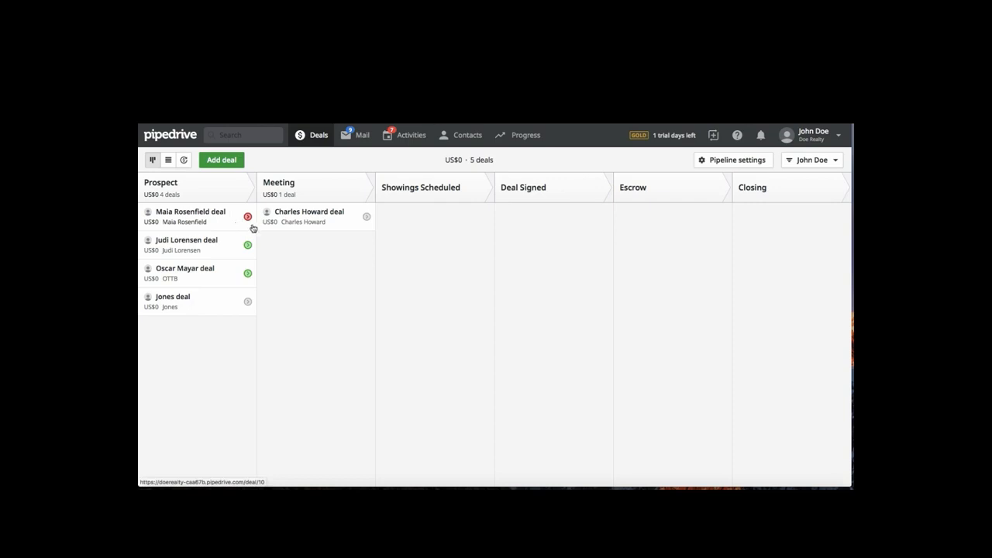
pyautogui.moveTo(186, 244); pyautogui.dragTo(295, 260)
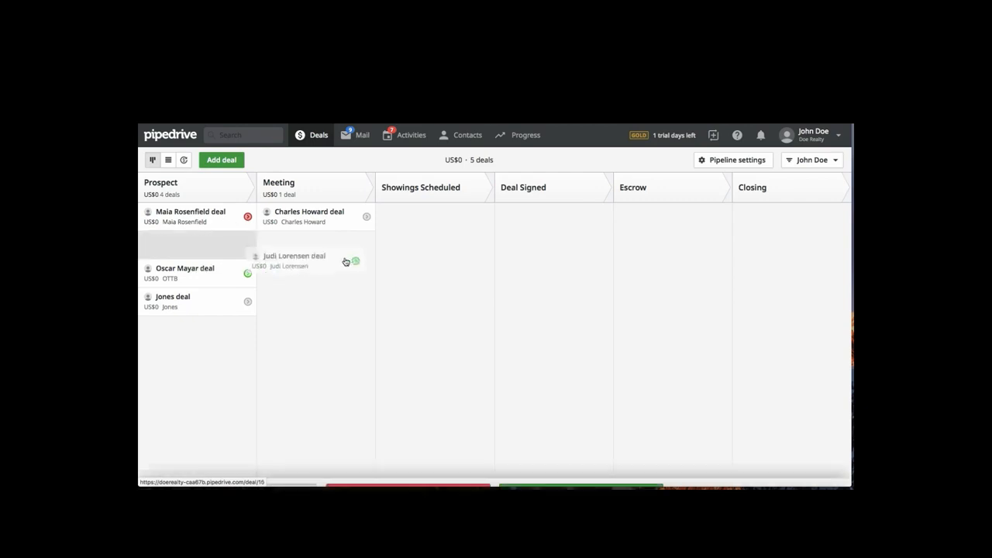
pyautogui.moveTo(295, 261); pyautogui.dragTo(425, 217)
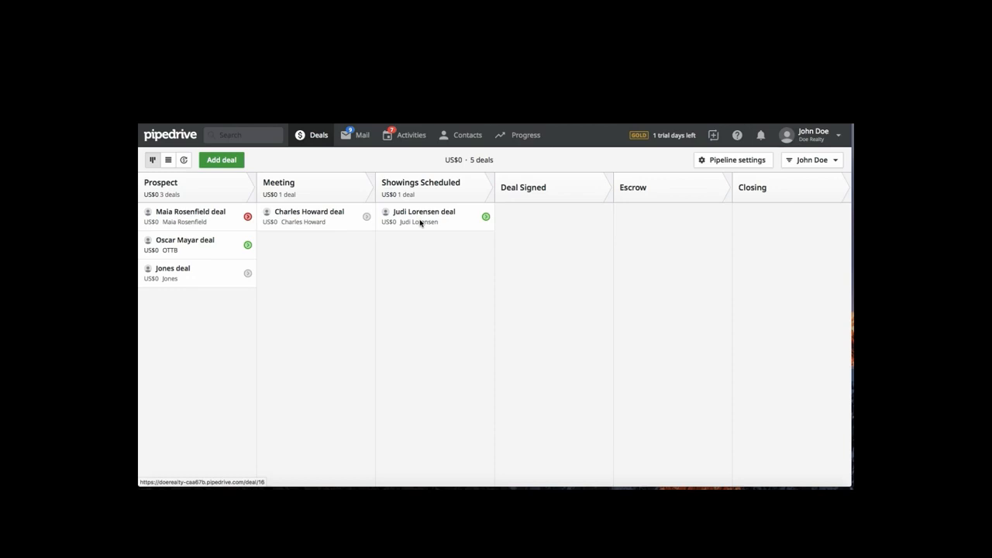
pyautogui.moveTo(191, 248)
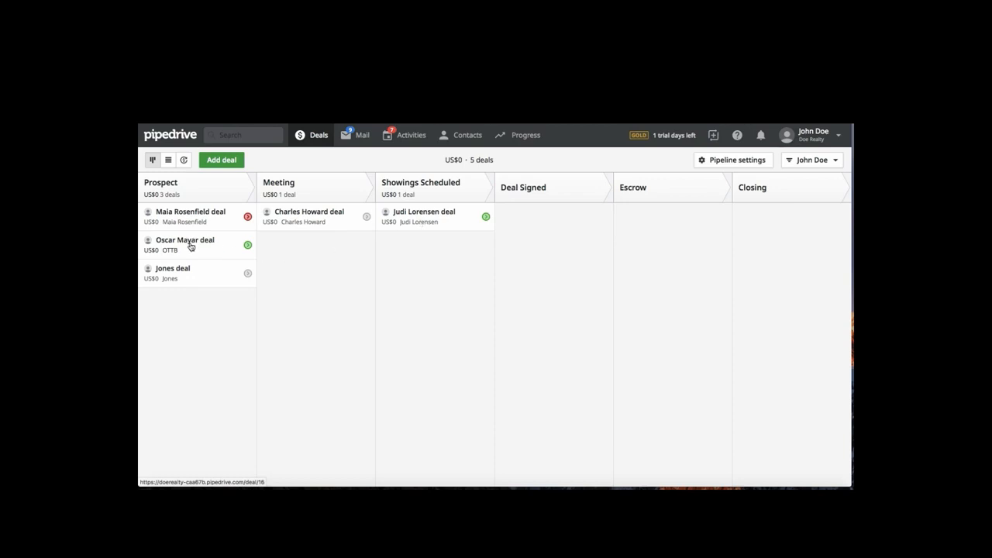
pyautogui.moveTo(184, 245); pyautogui.dragTo(304, 245)
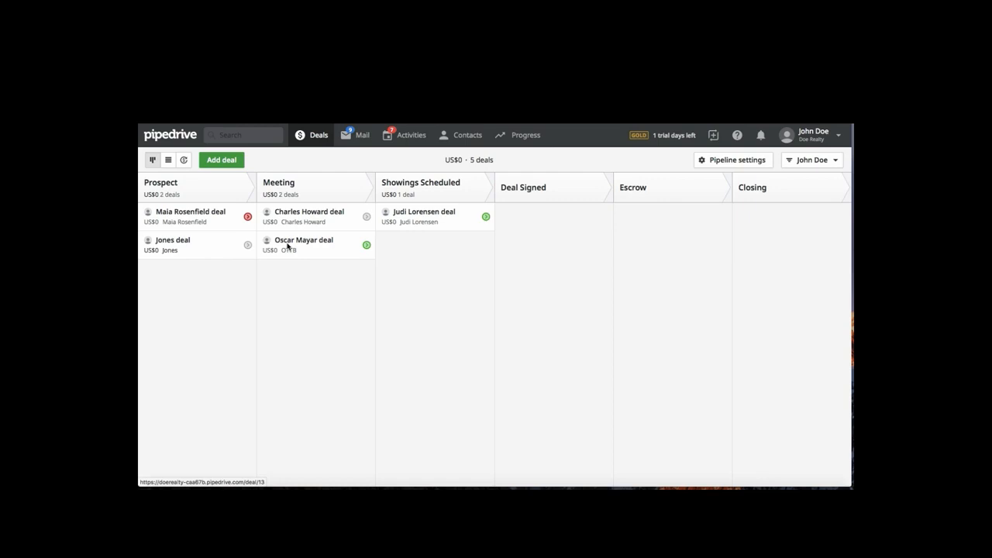
pyautogui.moveTo(190, 217); pyautogui.dragTo(379, 234)
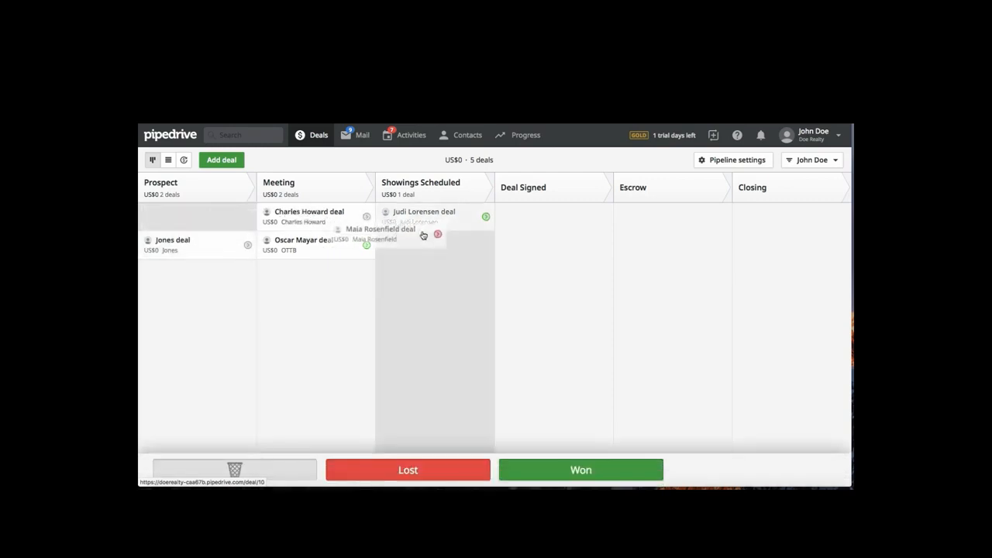
pyautogui.moveTo(380, 230); pyautogui.dragTo(667, 211)
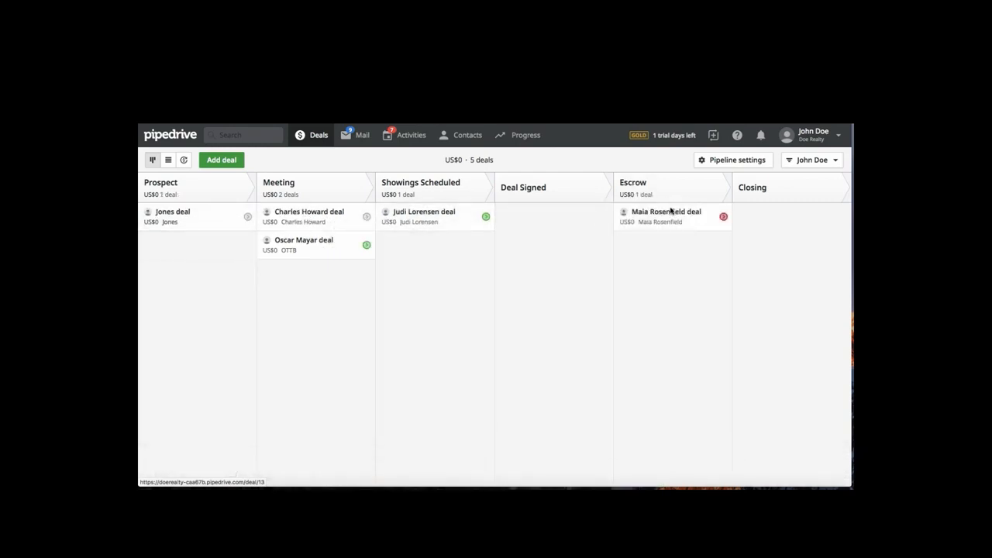
pyautogui.moveTo(665, 217); pyautogui.dragTo(657, 279)
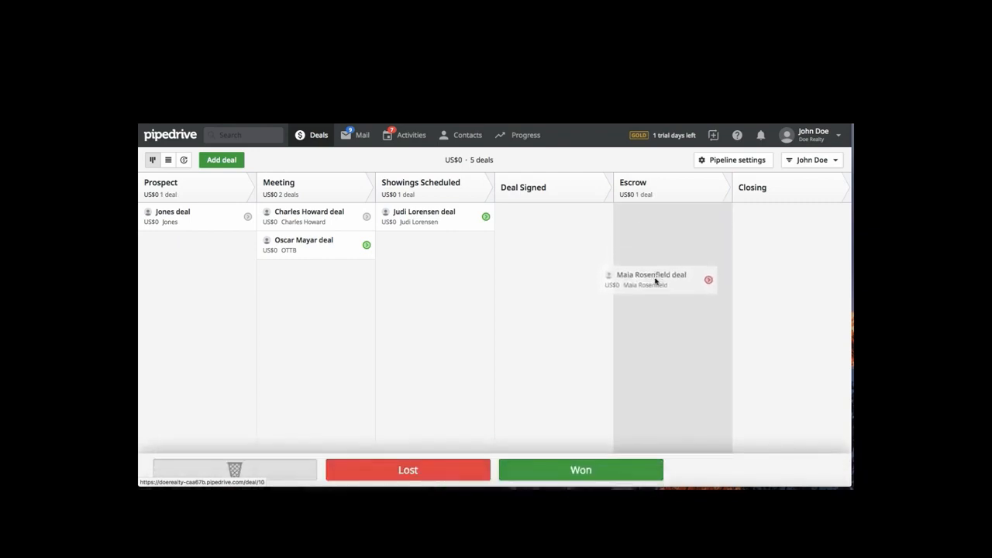
pyautogui.moveTo(654, 279); pyautogui.dragTo(627, 324)
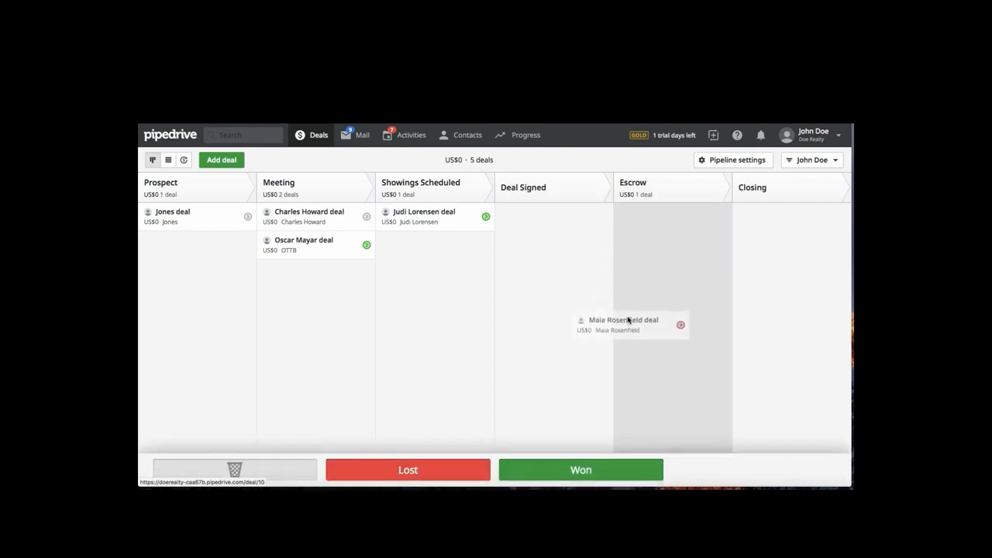
pyautogui.moveTo(628, 319); pyautogui.dragTo(440, 469)
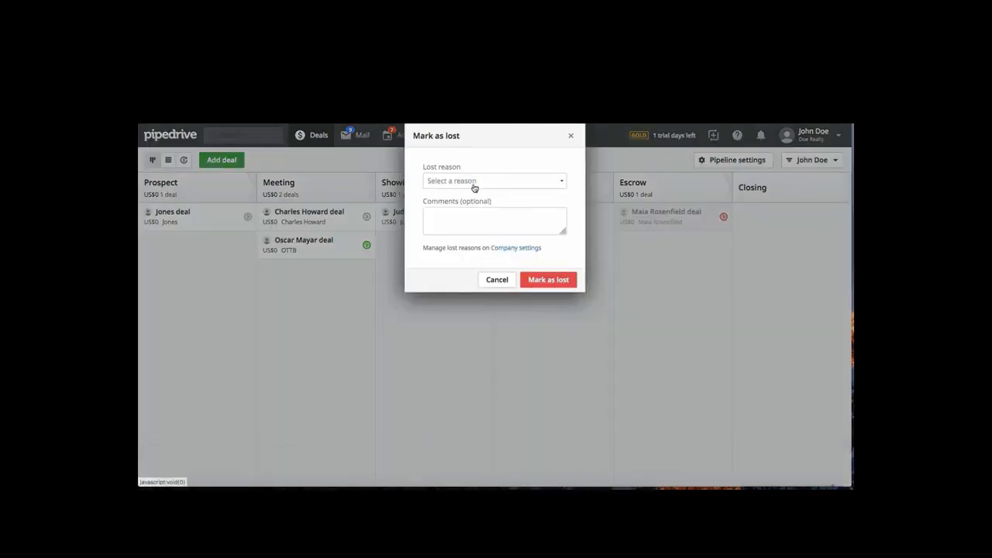
pyautogui.click(493, 180)
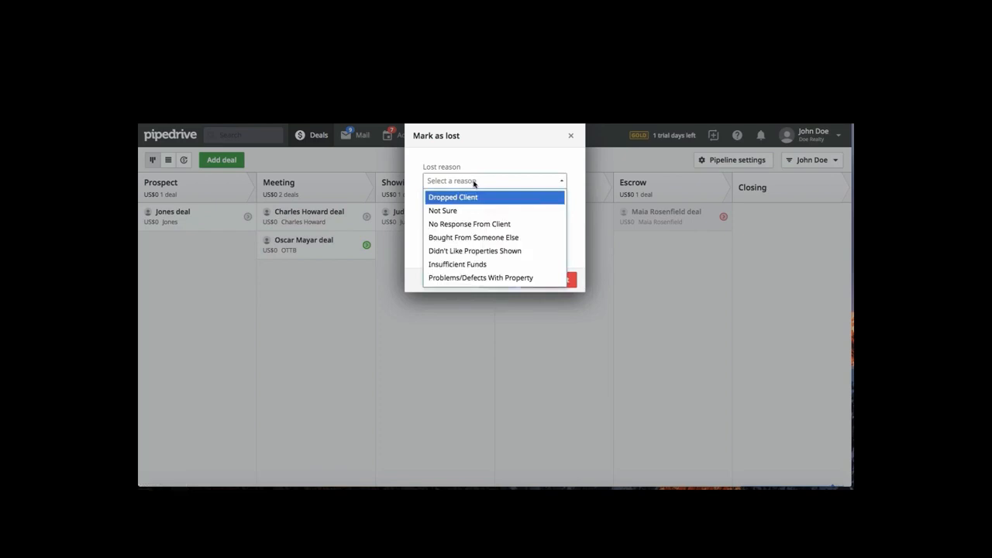
pyautogui.moveTo(474, 251)
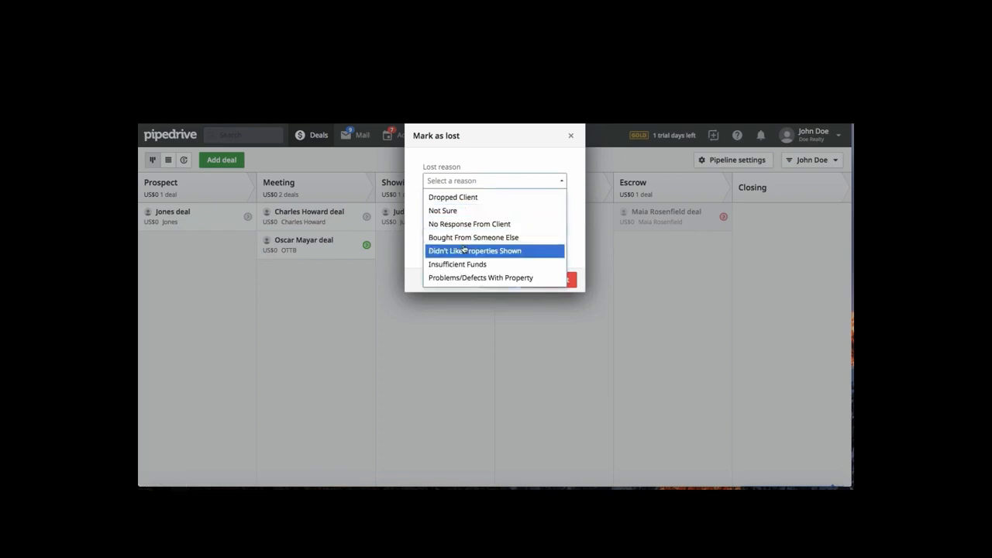
pyautogui.click(474, 251)
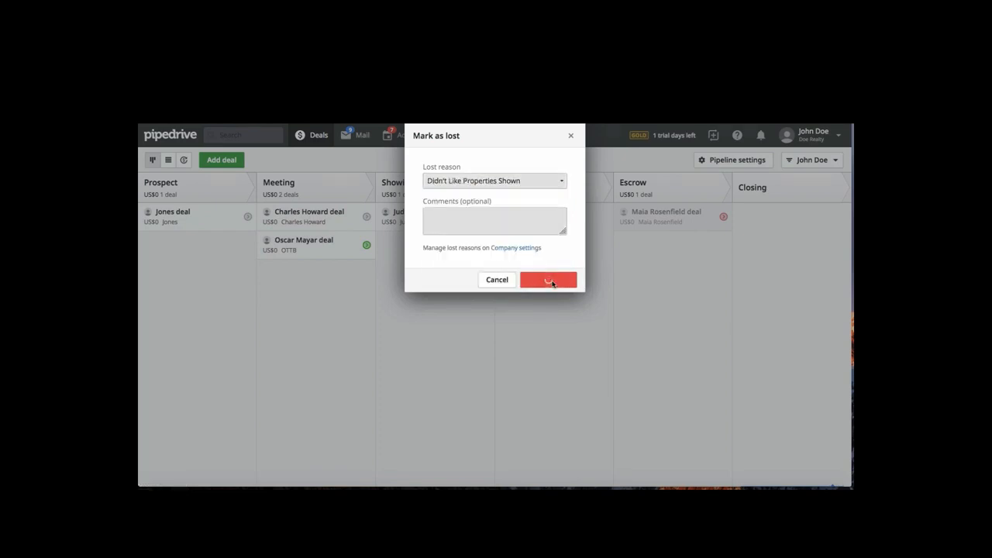
pyautogui.click(549, 279)
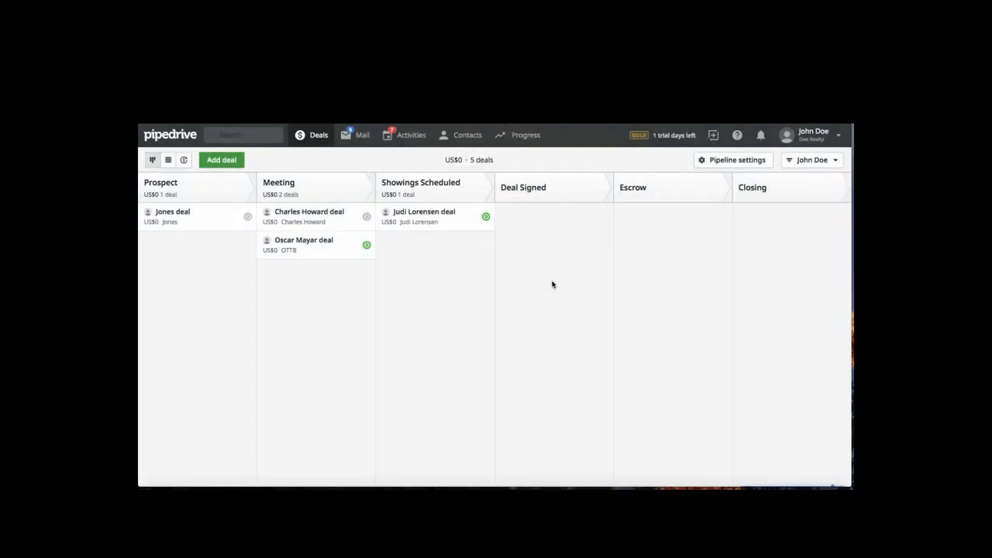
pyautogui.moveTo(304, 245); pyautogui.dragTo(741, 217)
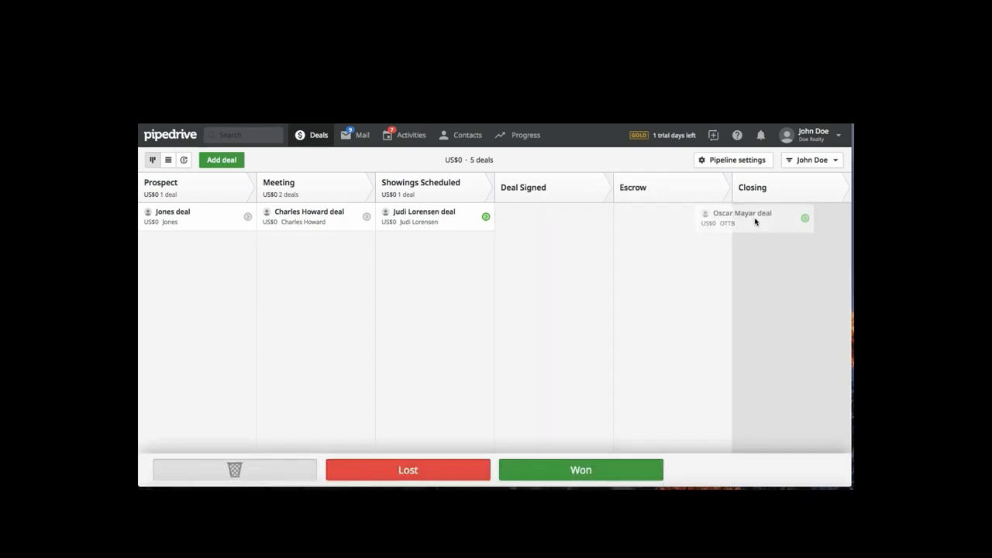